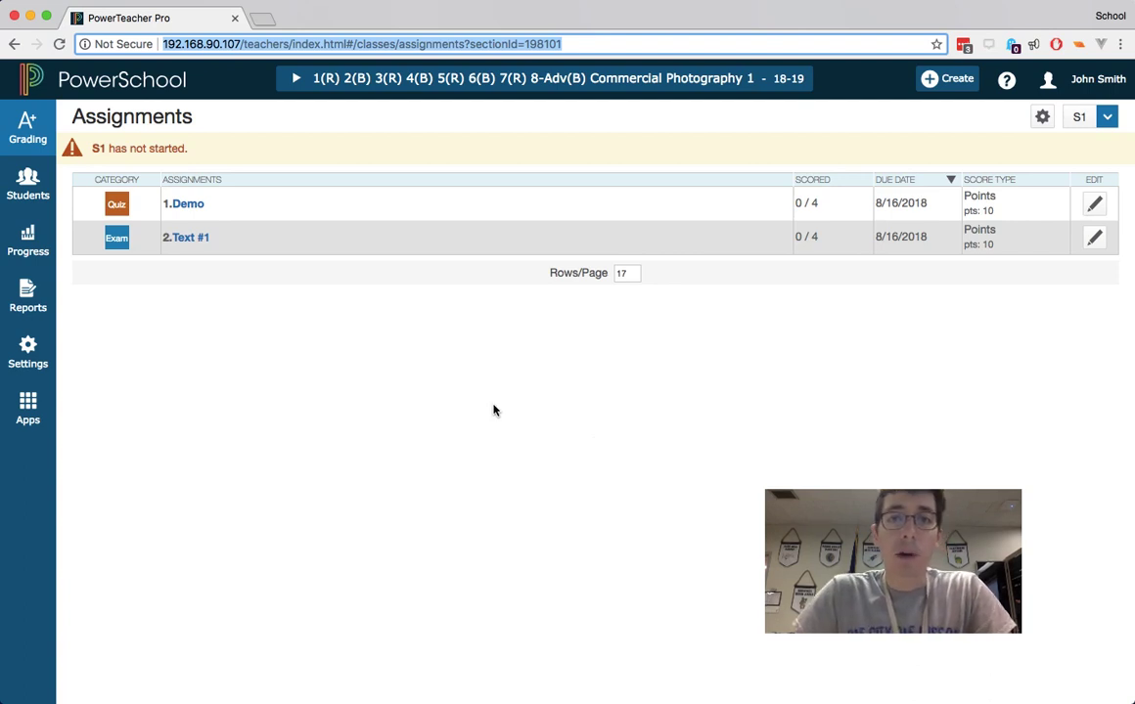
mouse_move(673, 440)
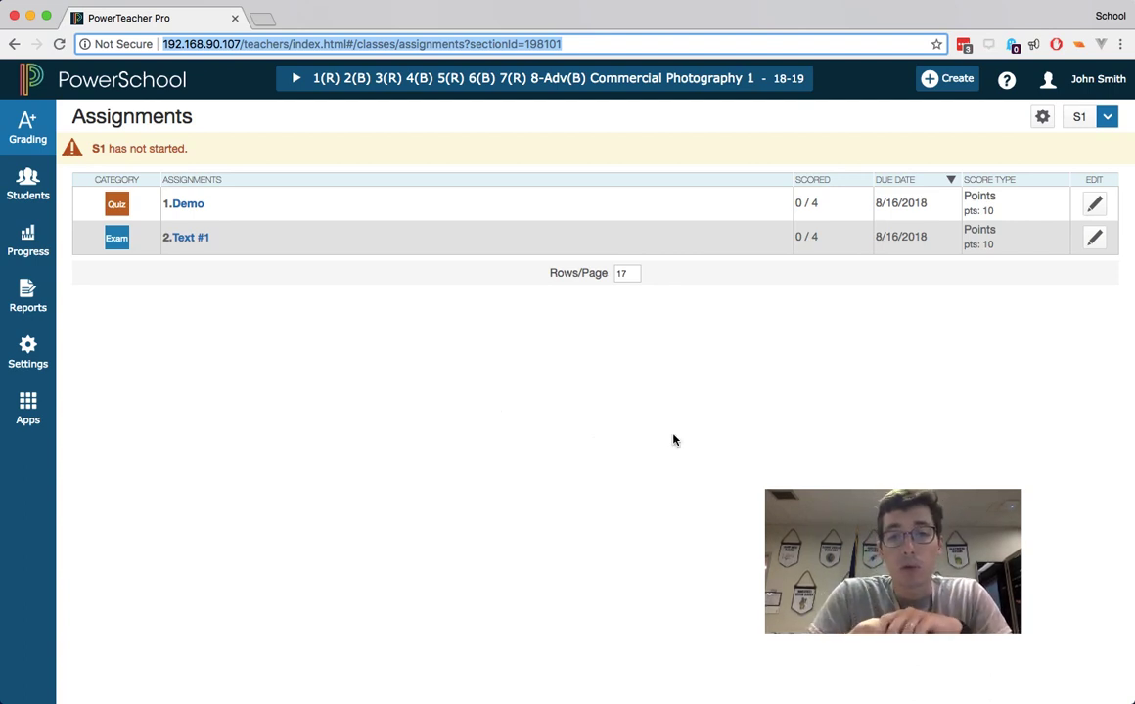
mouse_move(529, 448)
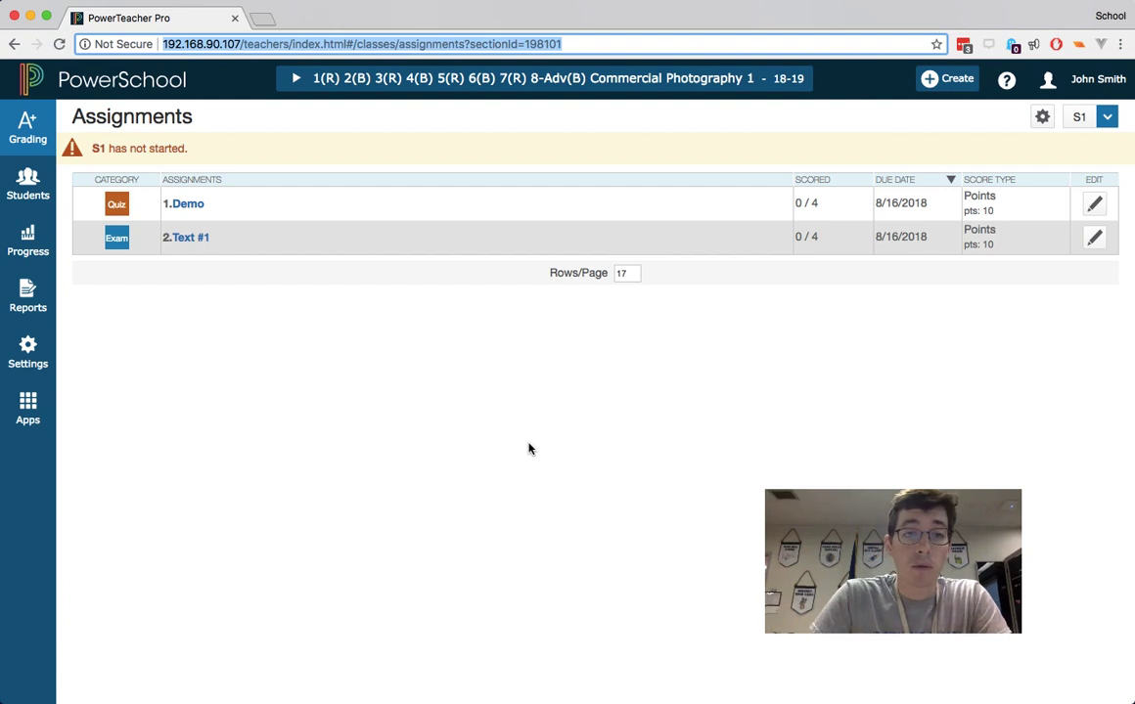
mouse_move(334, 335)
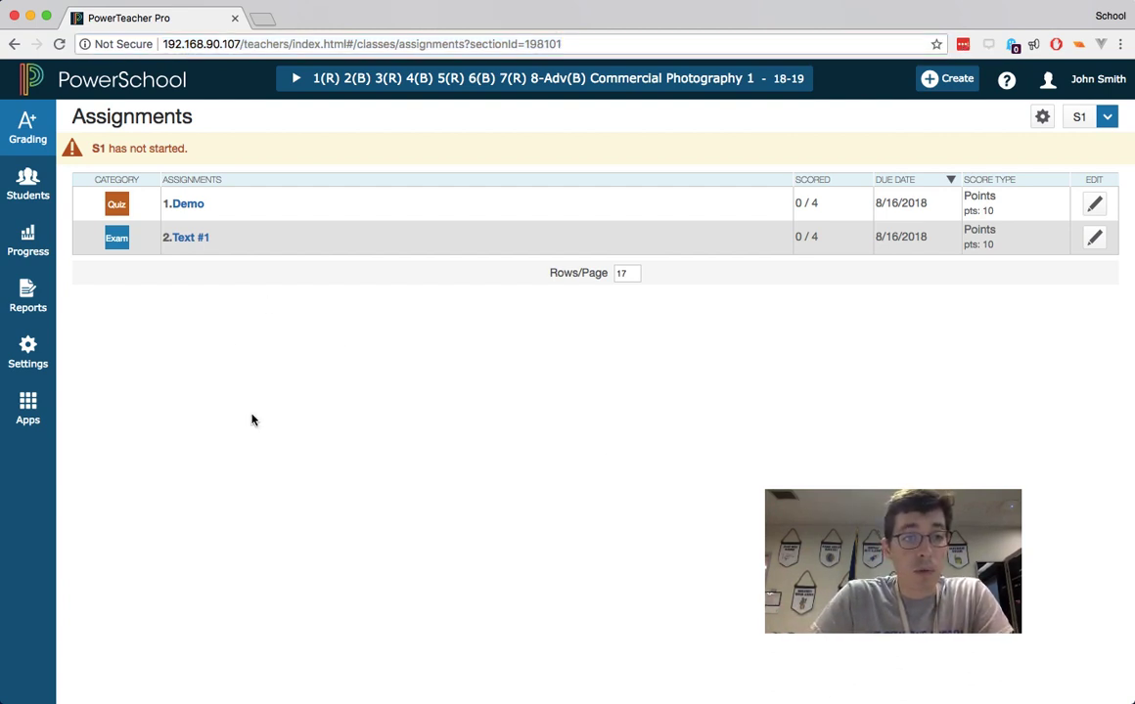
mouse_move(27, 352)
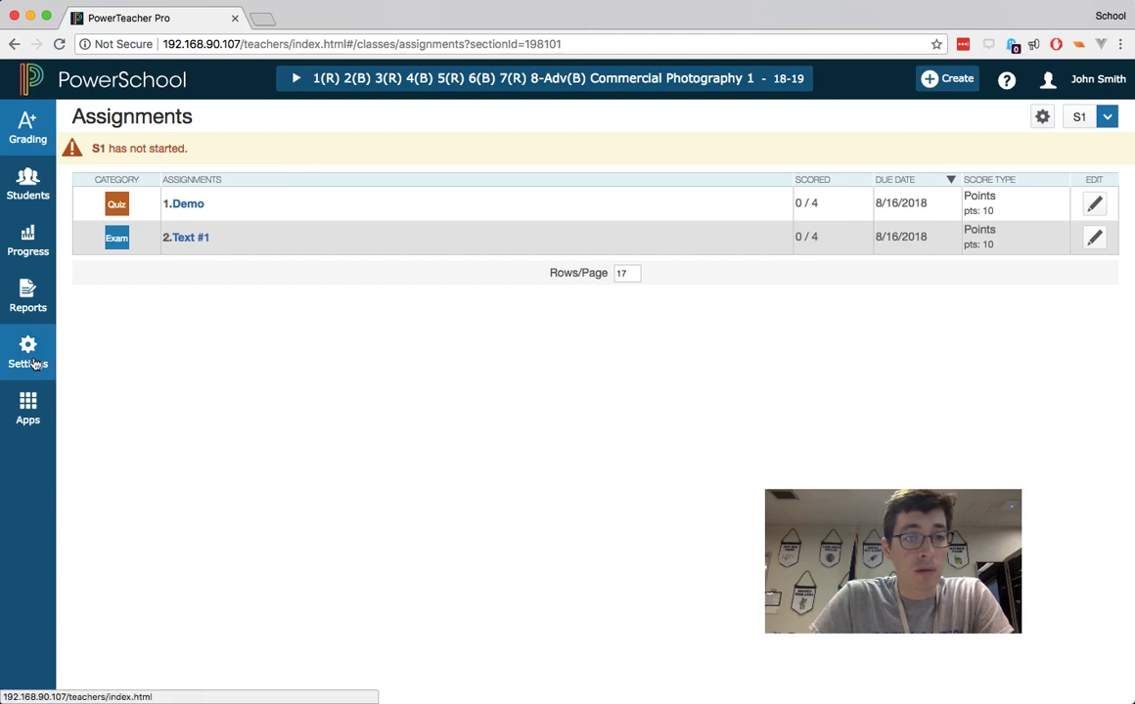
Open Traditional Grade Calculations from Settings, where all reporting terms use Total Points
left_click(27, 350)
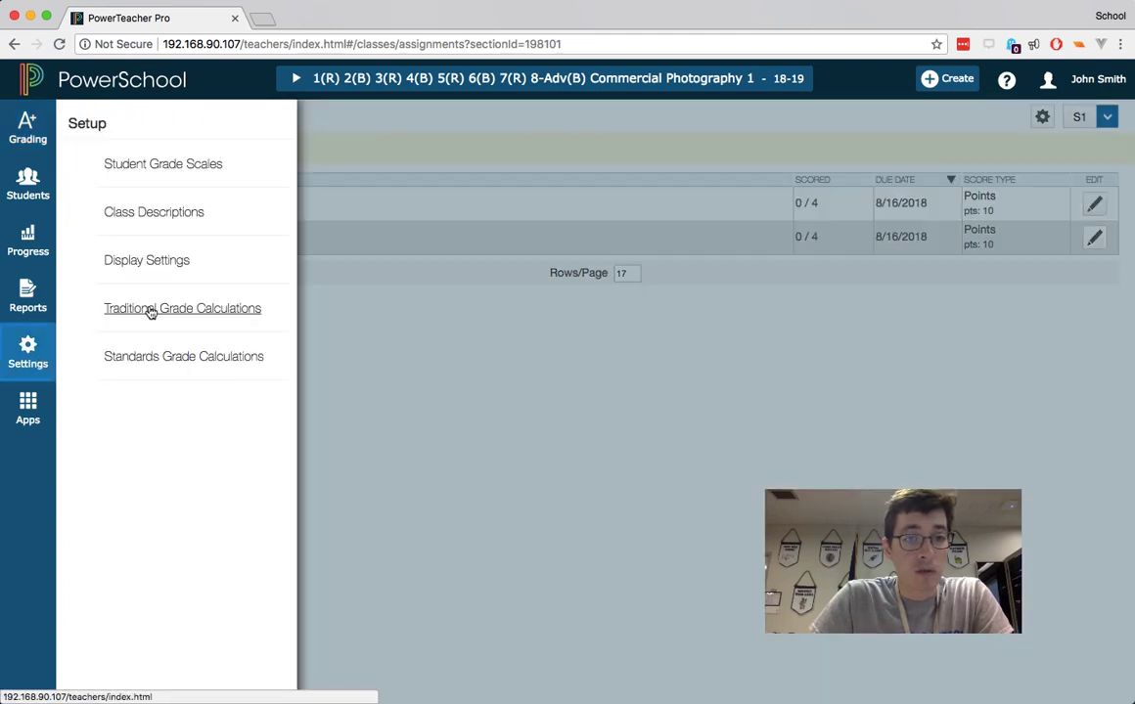
left_click(182, 308)
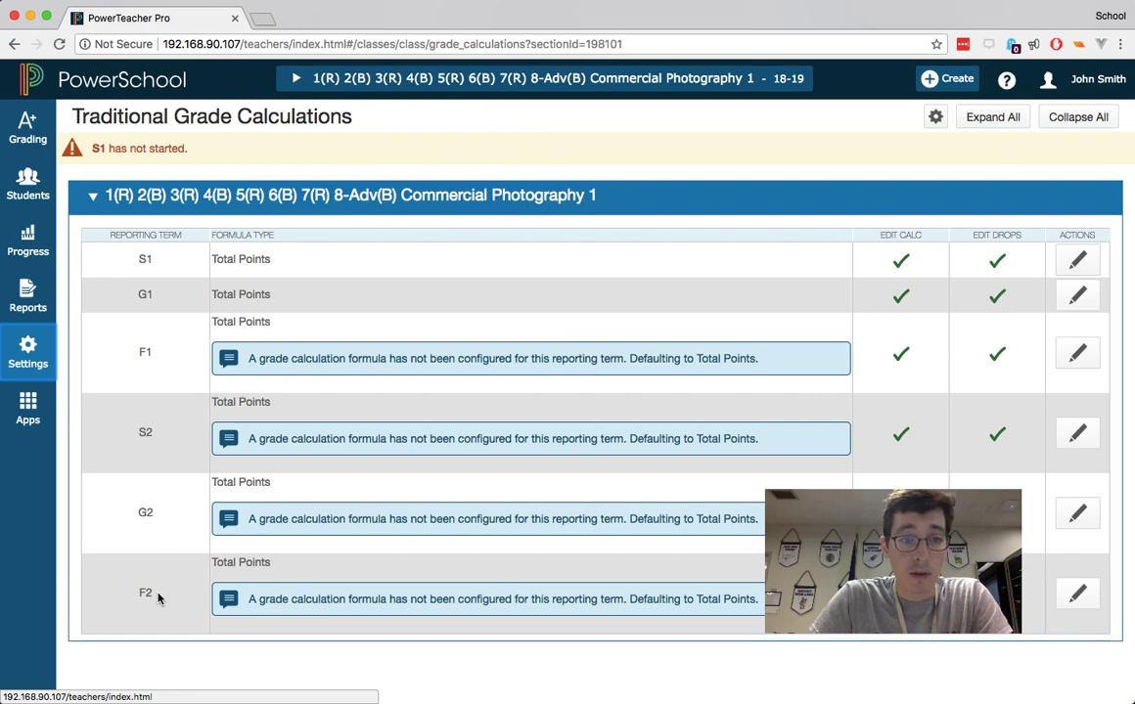
mouse_move(320, 265)
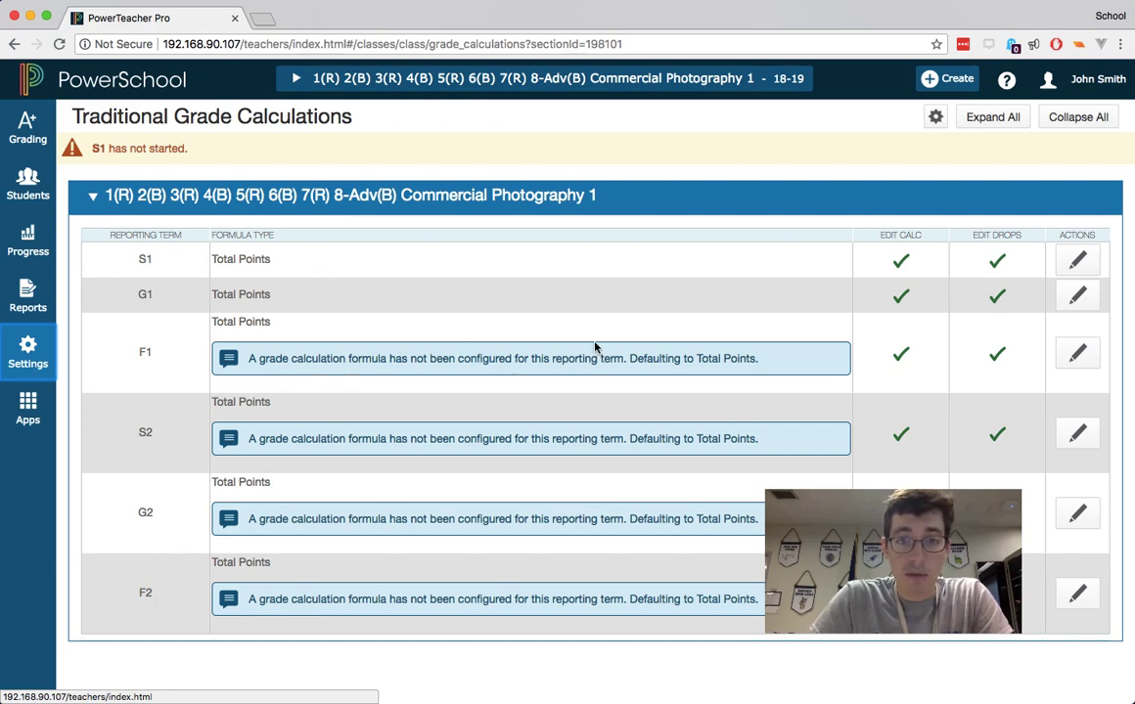
mouse_move(472, 270)
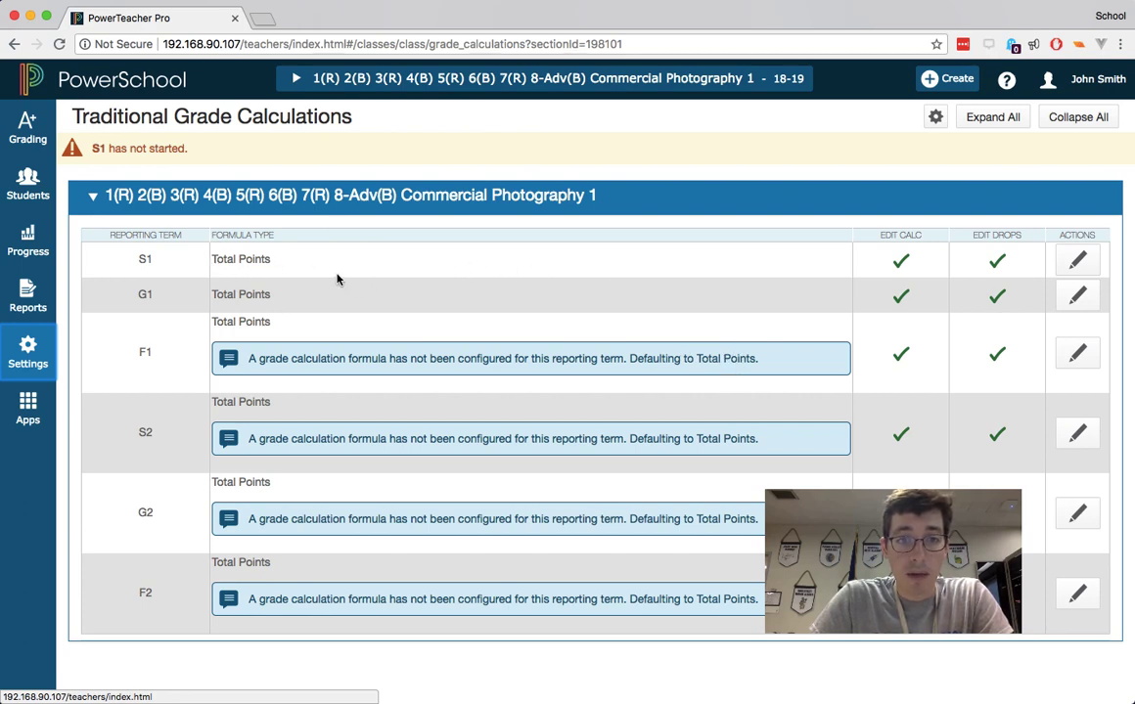
mouse_move(349, 258)
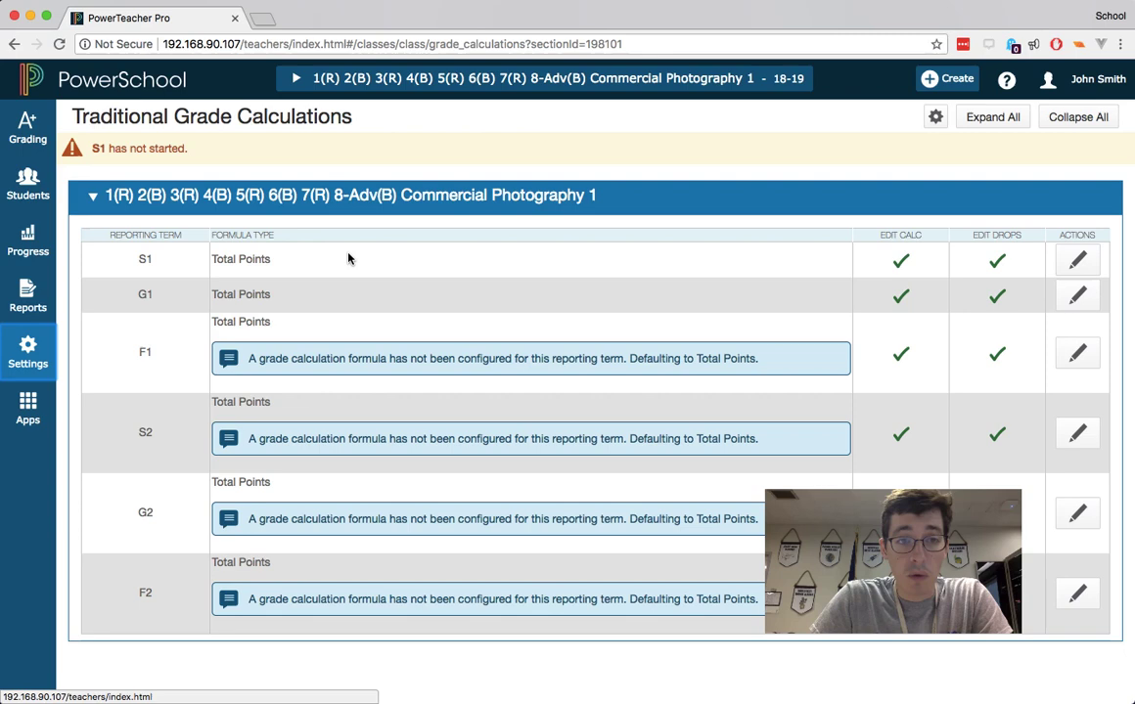
mouse_move(234, 262)
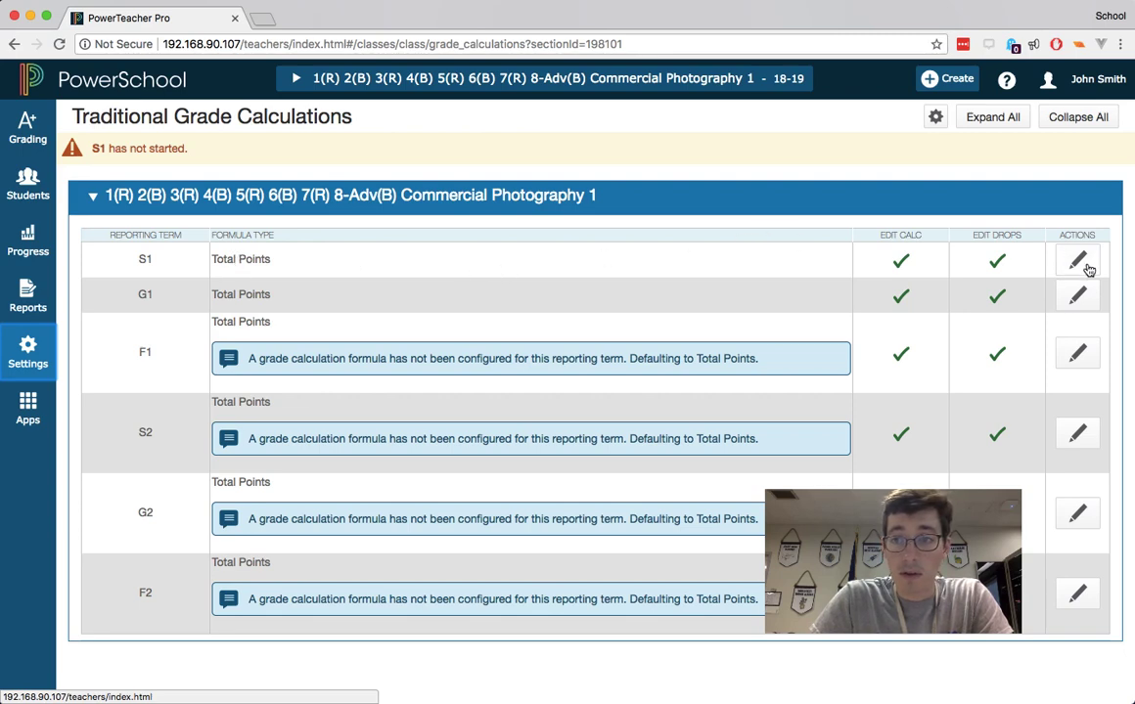
Change S1 to Term Weighting, adding an F1 row, with G1 85% and F1 15%
left_click(1077, 260)
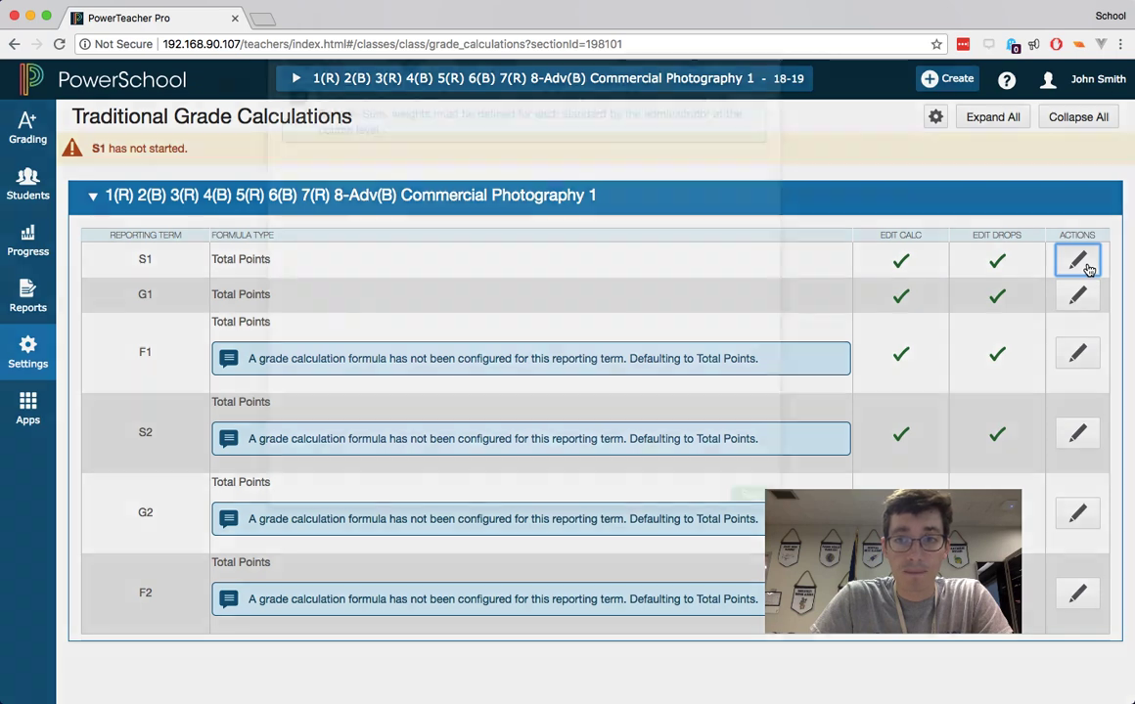
left_click(1077, 259)
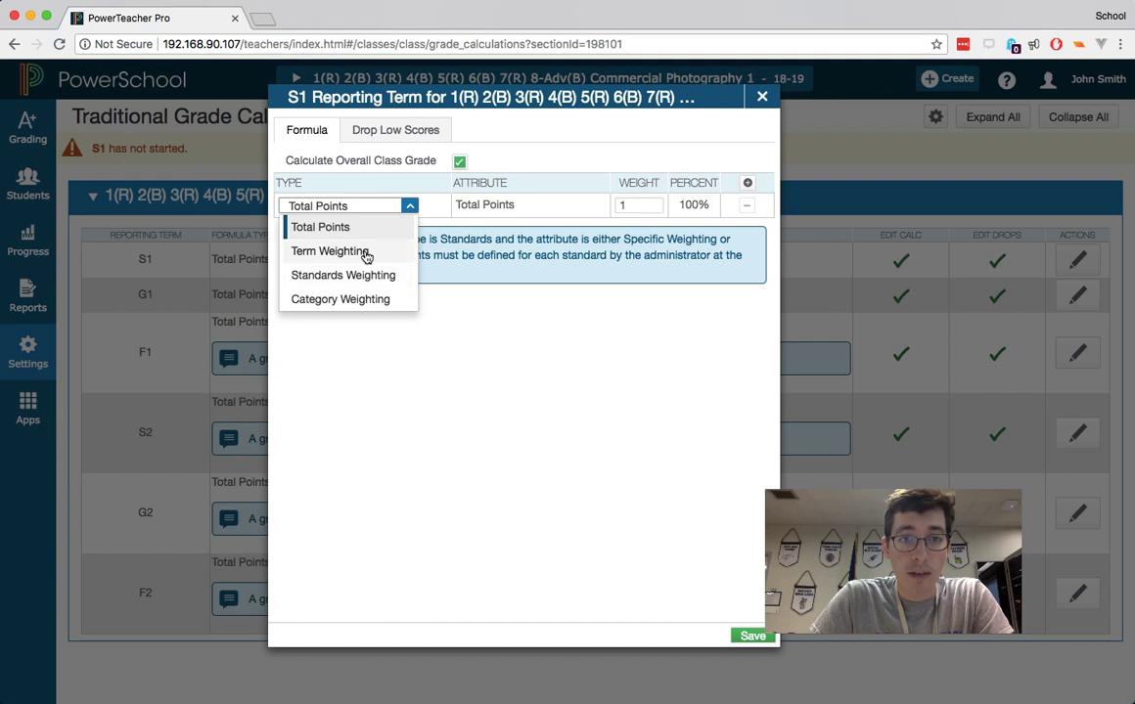
left_click(329, 250)
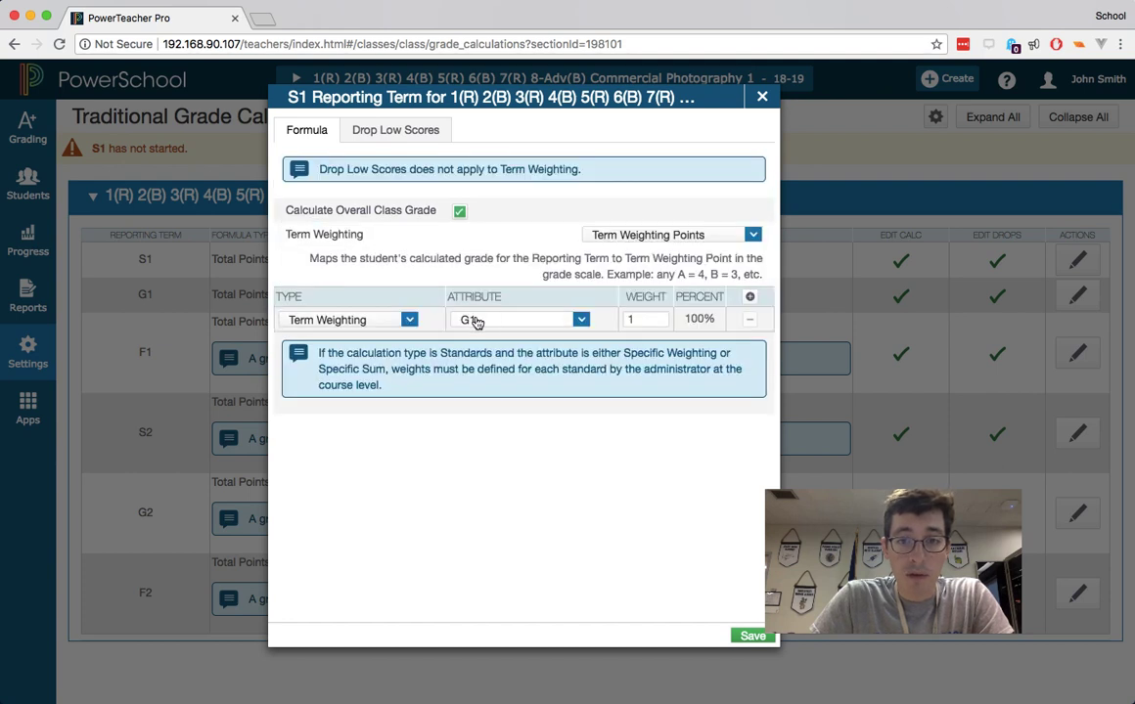
left_click(749, 295)
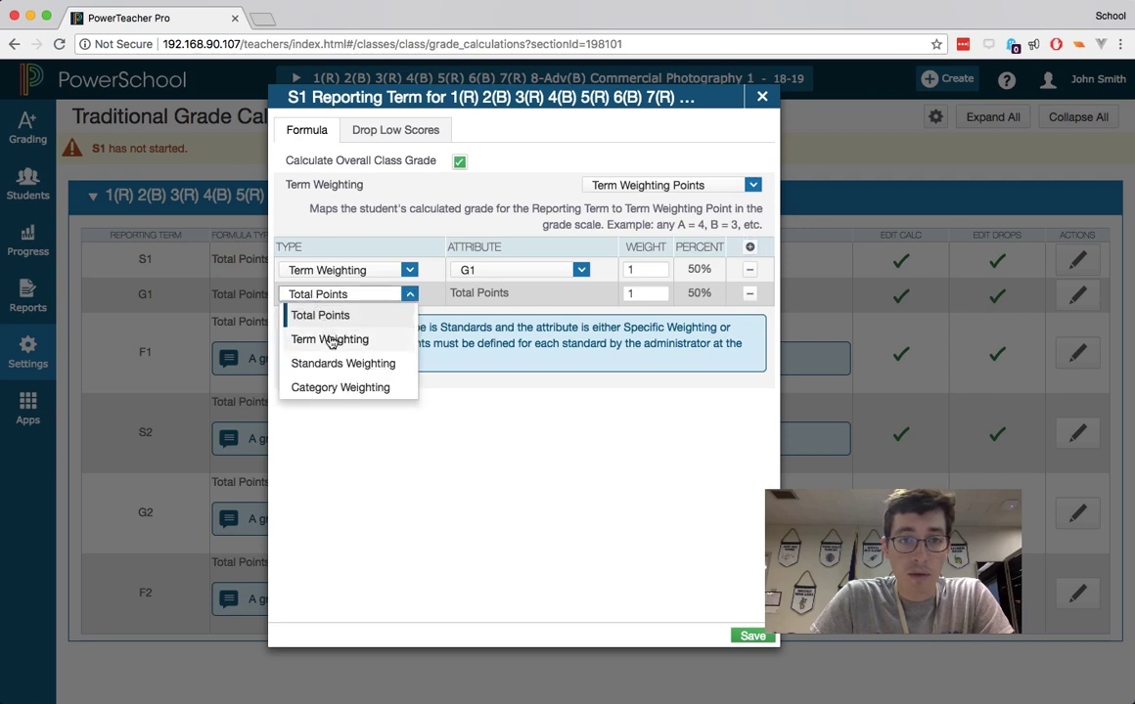
left_click(330, 339)
type("85")
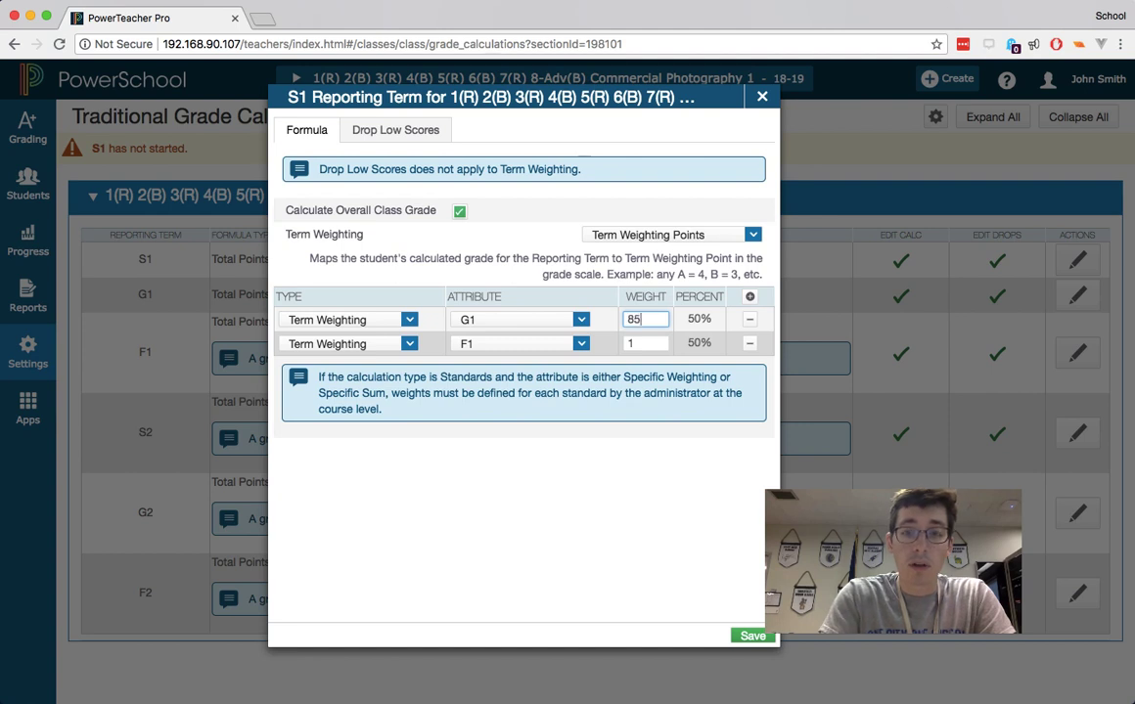
type("115")
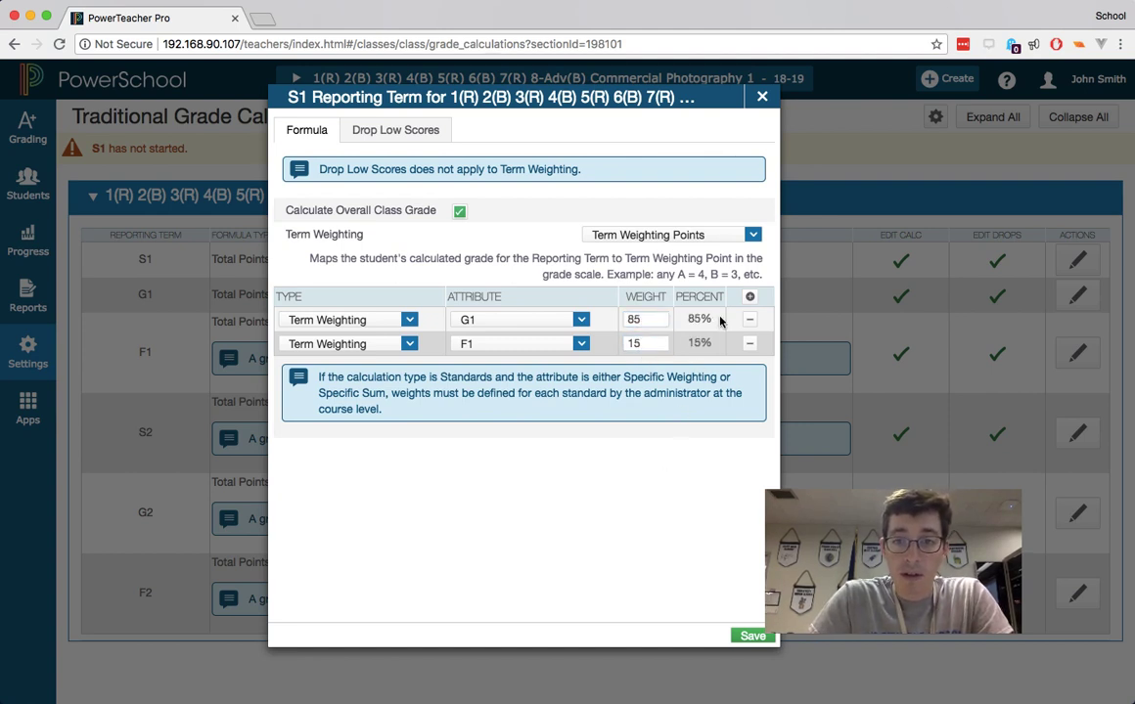
left_click(752, 636)
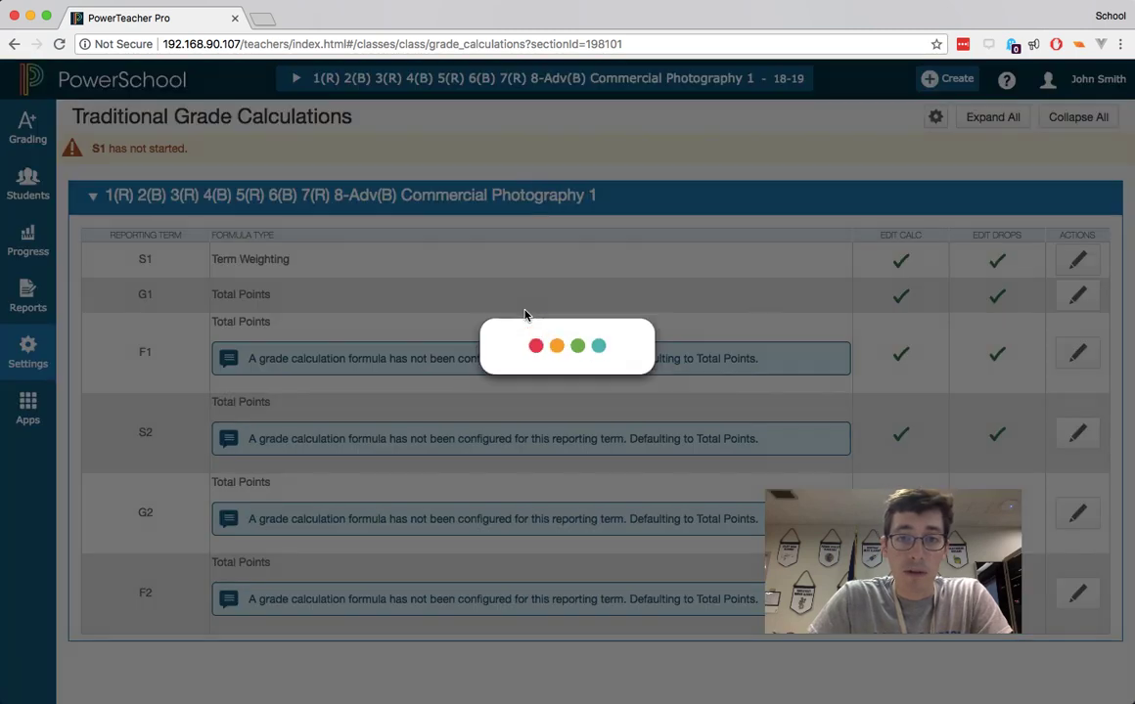
Switch G1 to Category Weighting with Classwork, Project and Quiz rows
left_click(1077, 295)
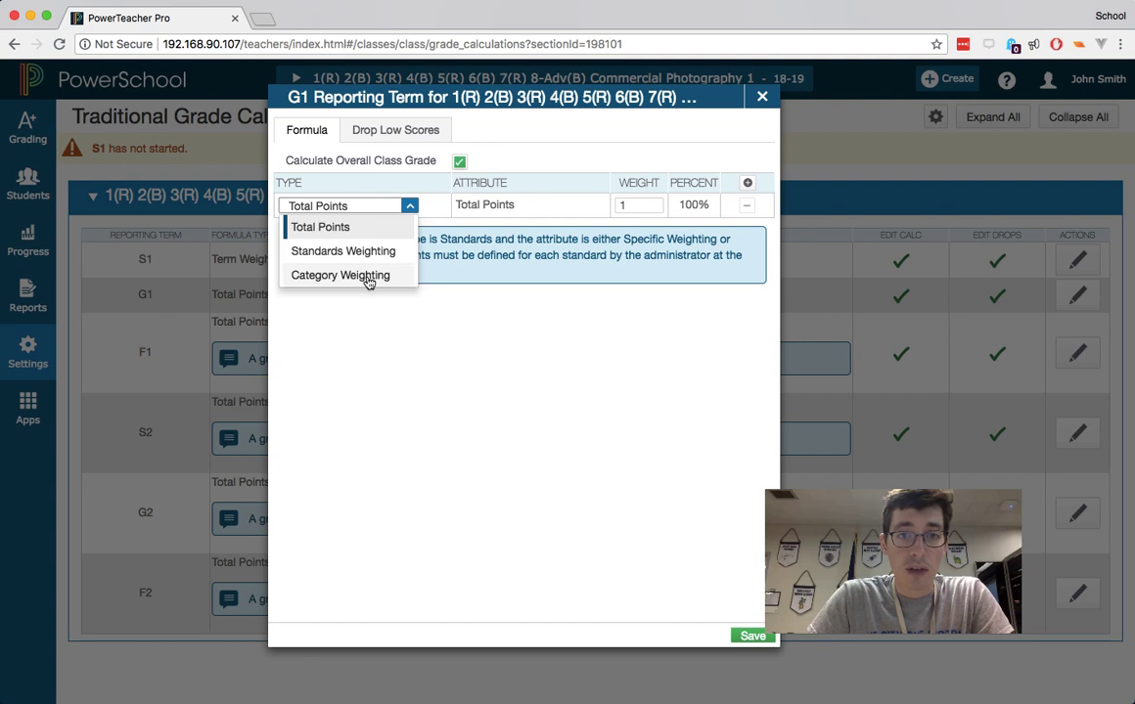
left_click(340, 275)
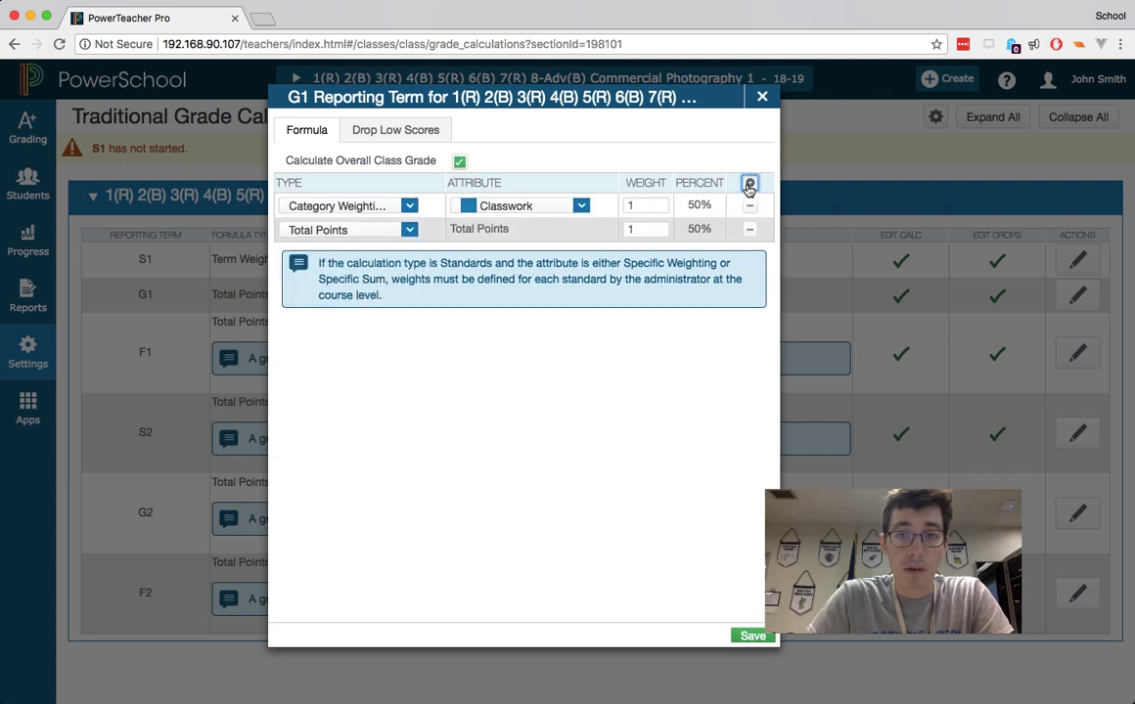
left_click(749, 183)
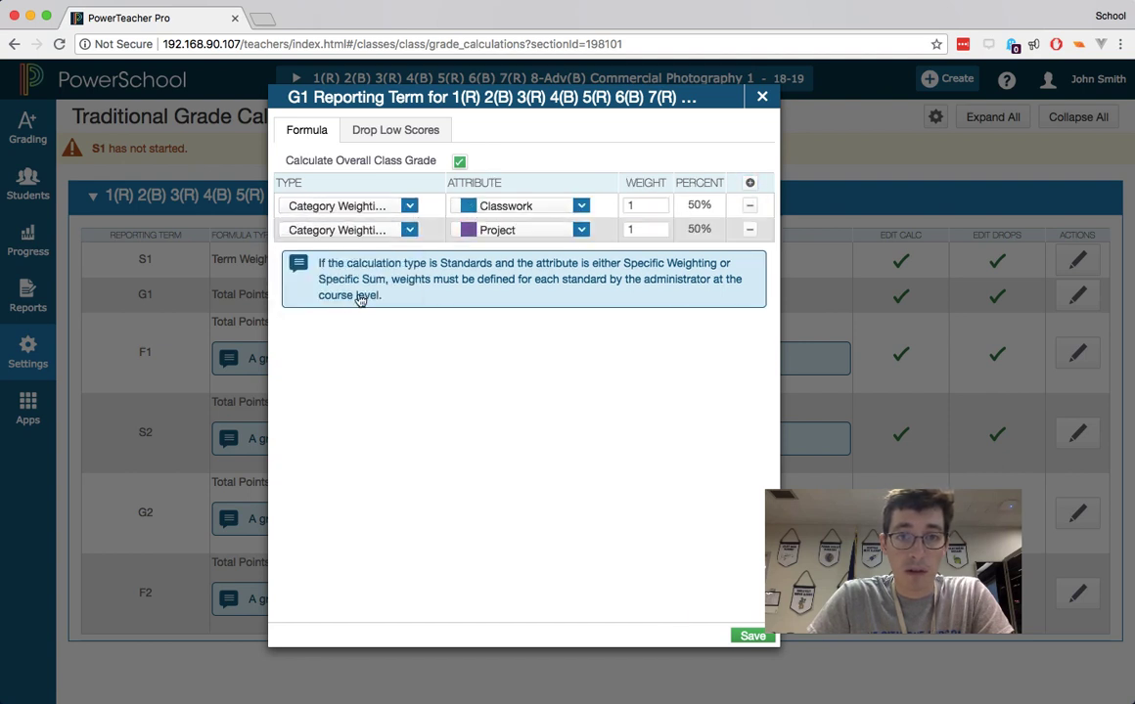
left_click(750, 183)
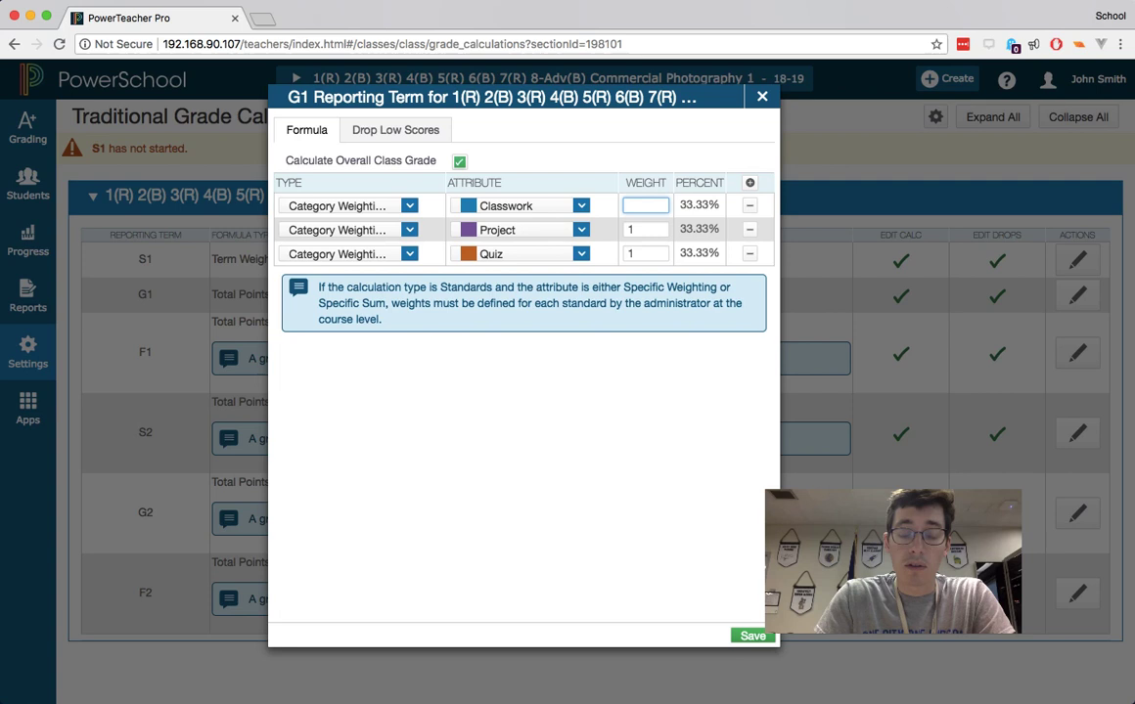
Save G1 weights of 20, 20 and 60, then open the S2 formula editor
type("20")
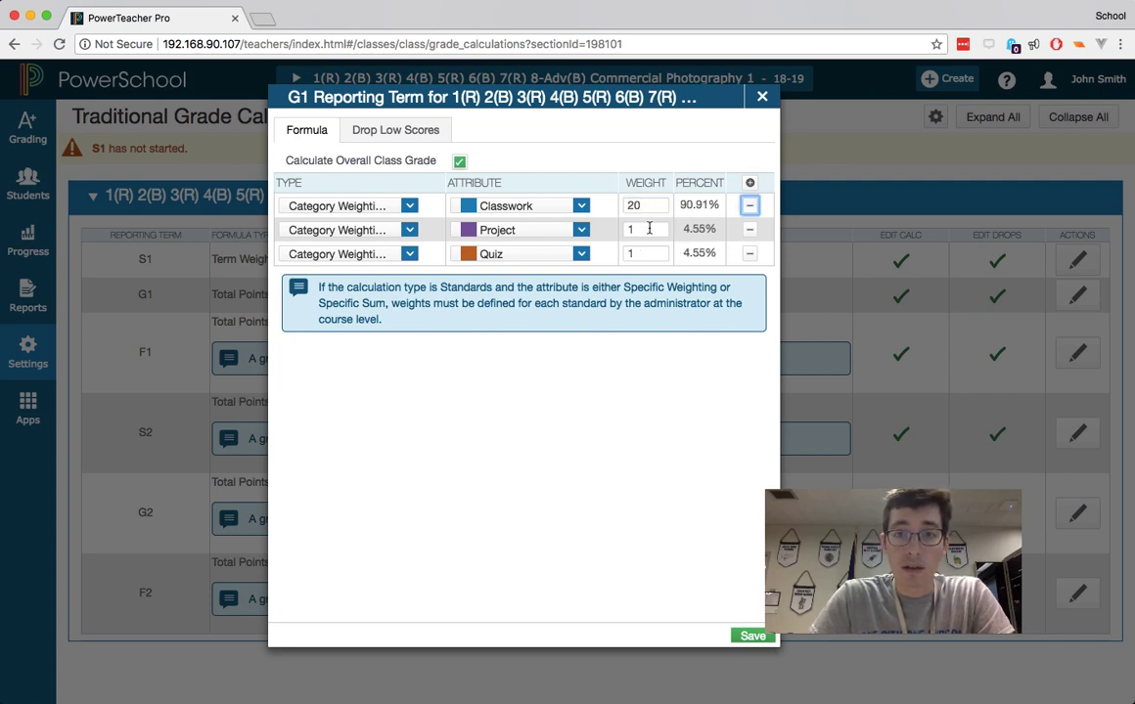
type("2")
left_click(647, 253)
type("5")
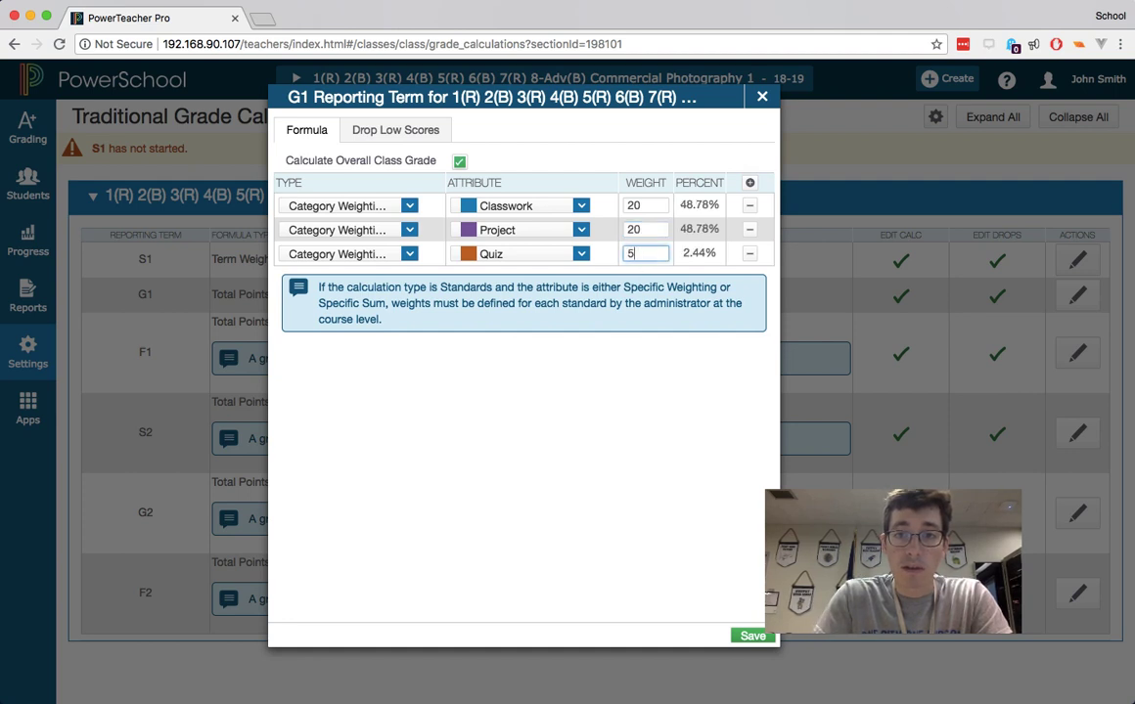
type("0")
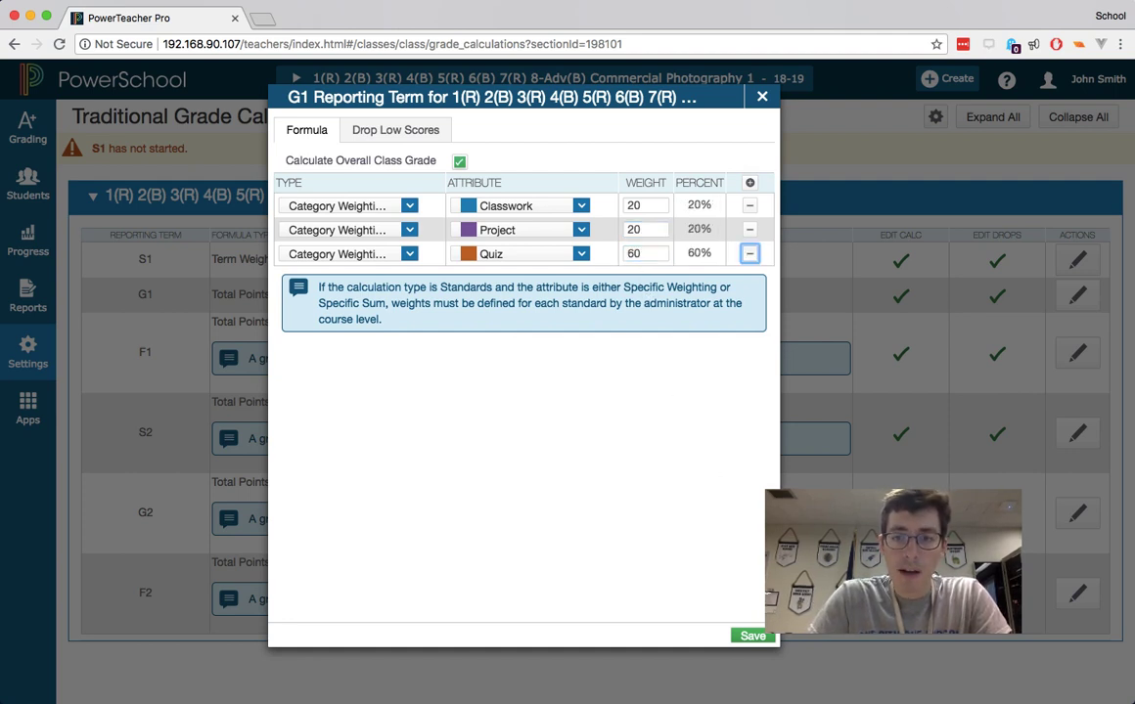
left_click(752, 635)
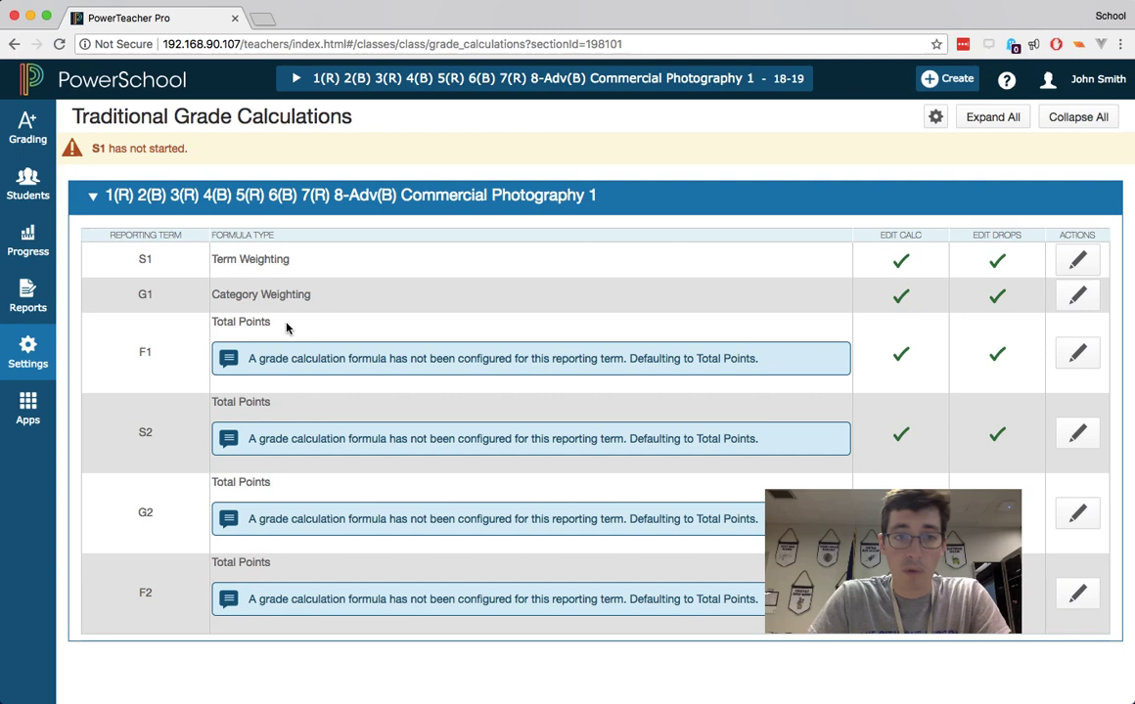
mouse_move(1079, 422)
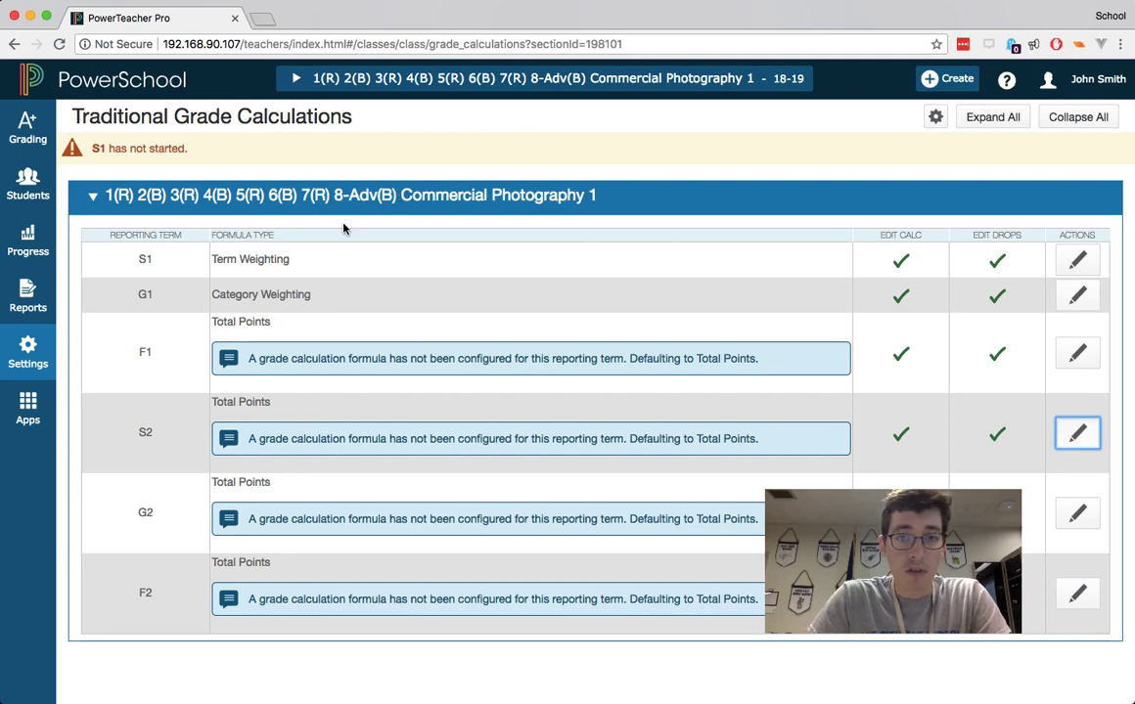
left_click(1077, 434)
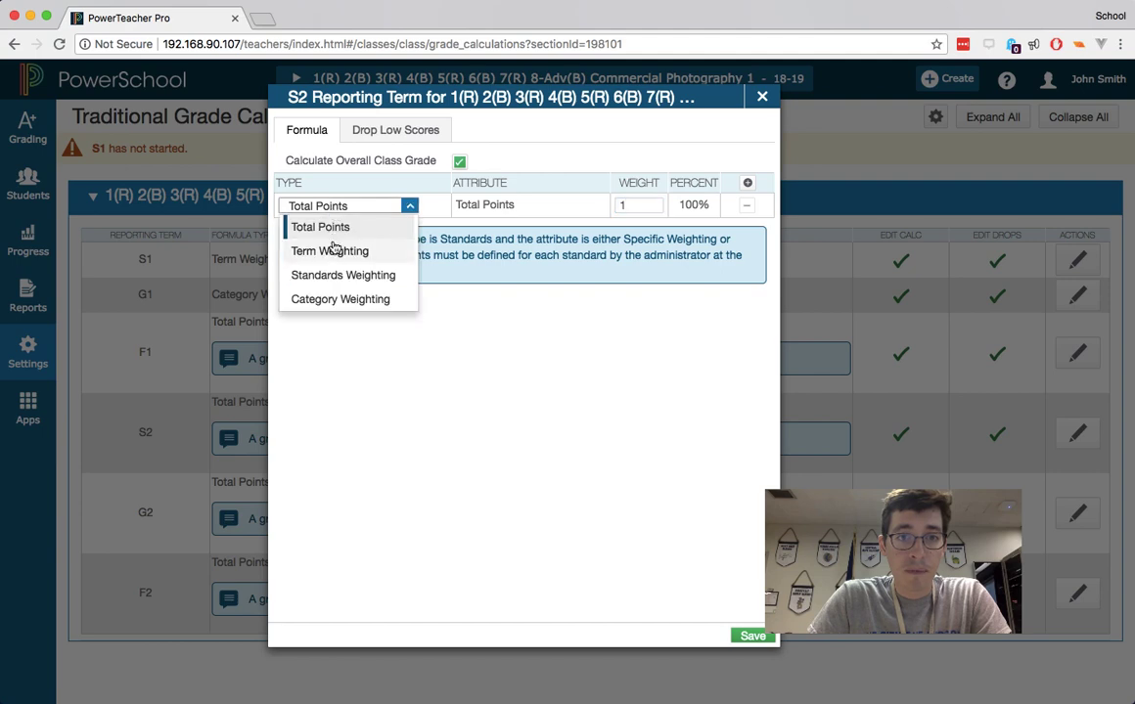
Save S2 as Term Weighting with G2 at 85% and an added F2 row at 15%
left_click(328, 250)
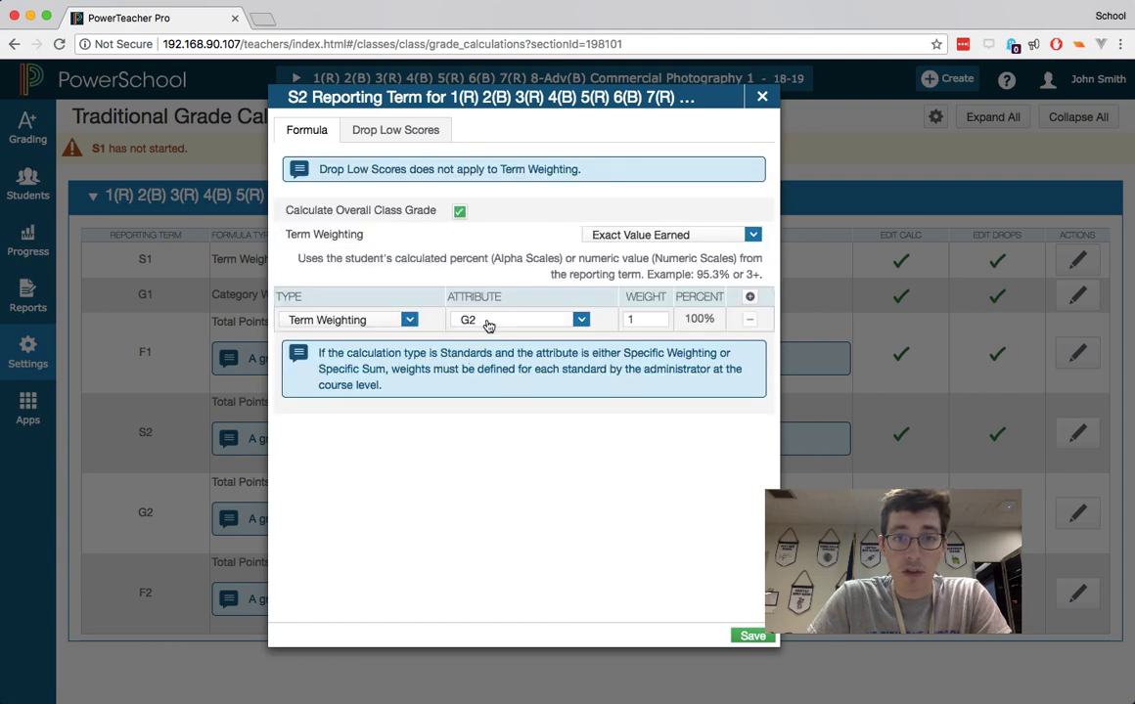
left_click(749, 296)
type("85")
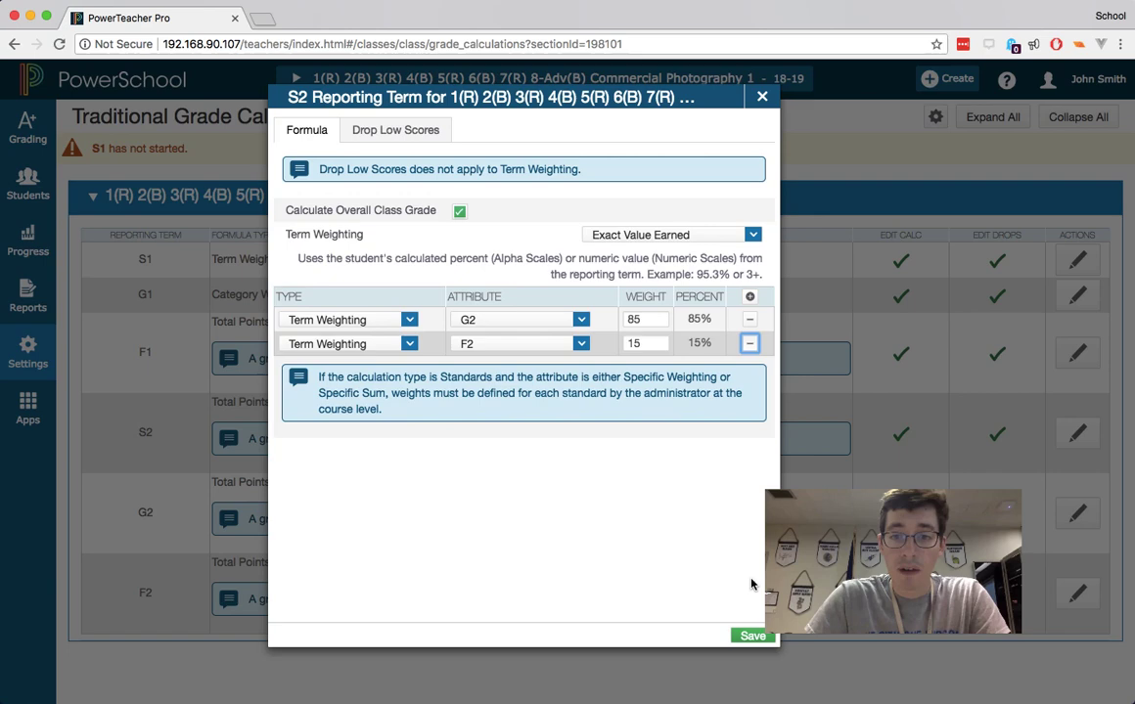
left_click(751, 636)
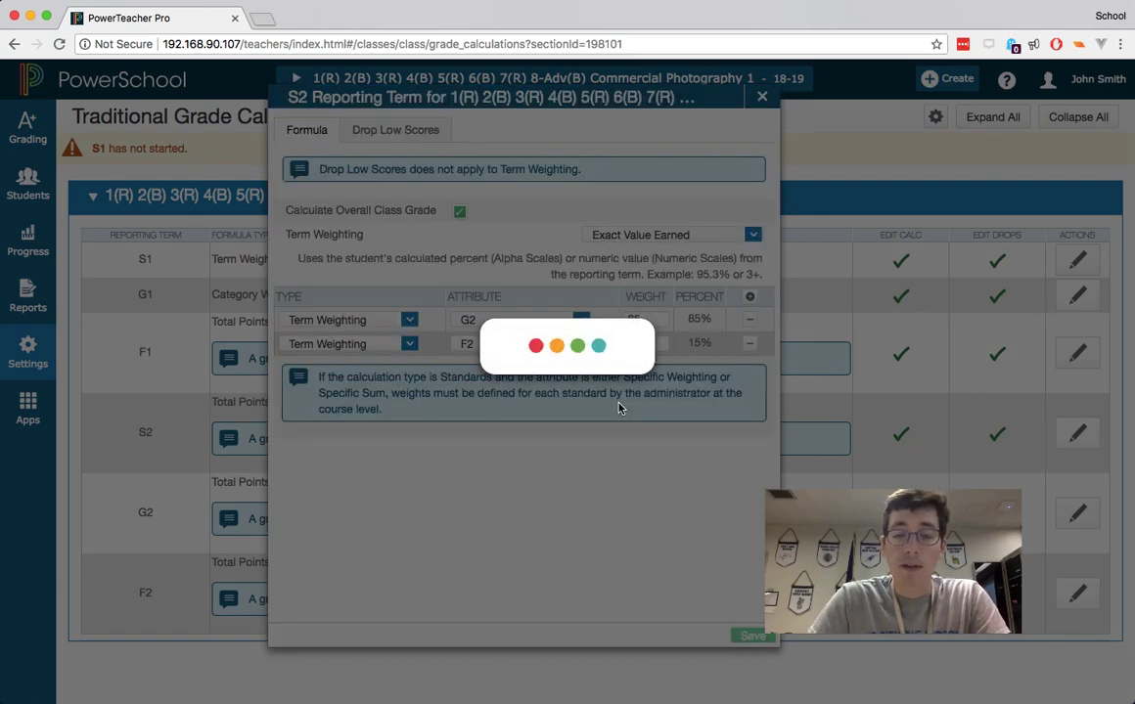
left_click(752, 636)
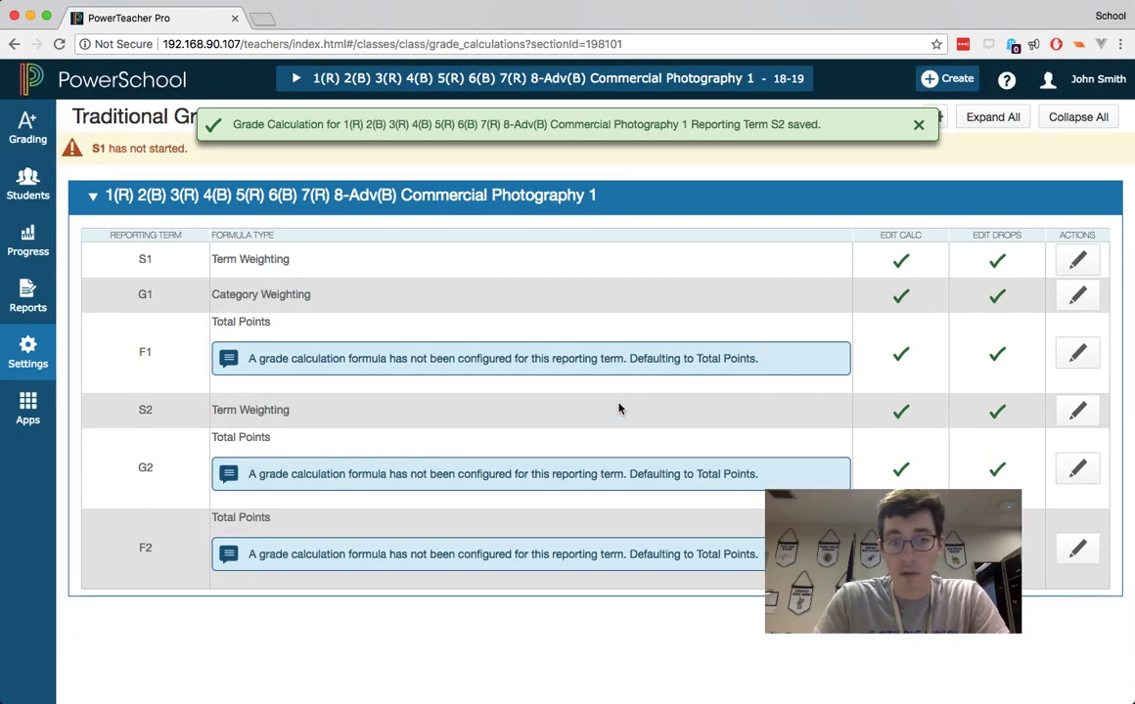